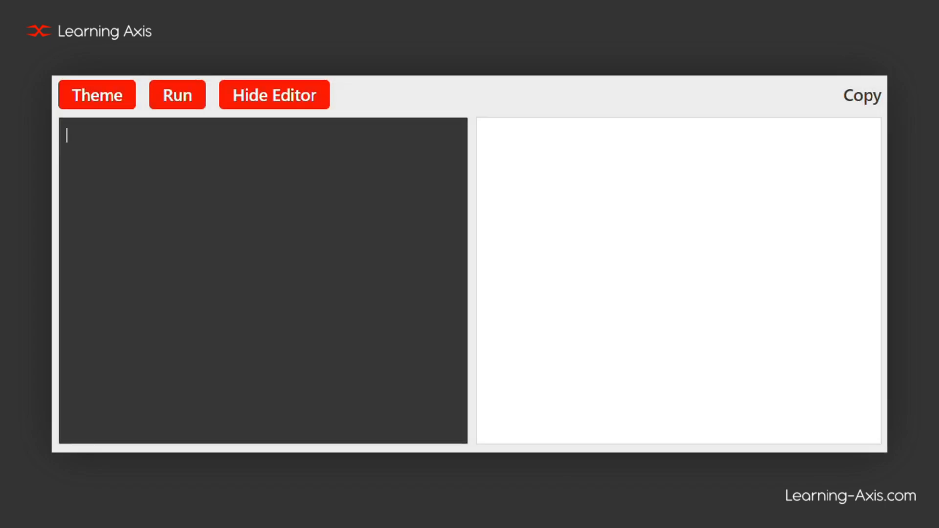
- Write the html and head with UTF-8 charset, device-width viewport and the title 'HTML'
text(<)
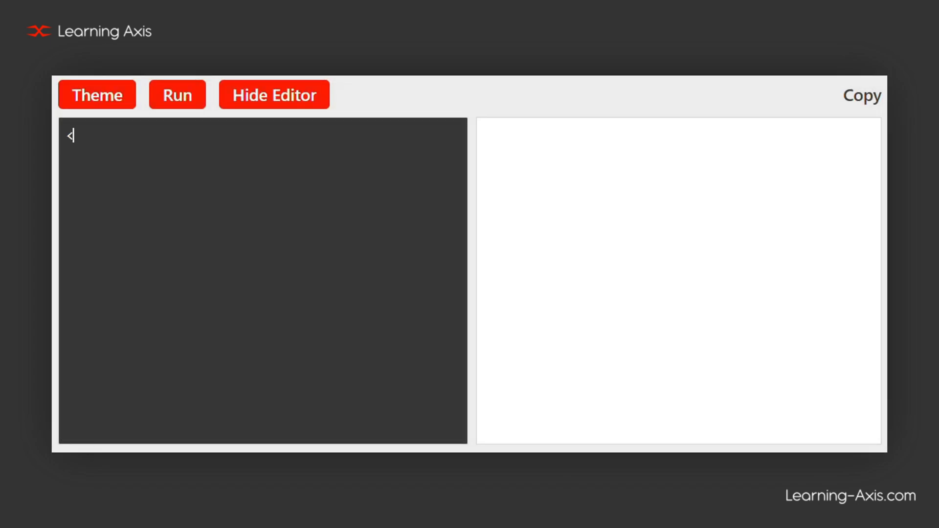
text(<html>)
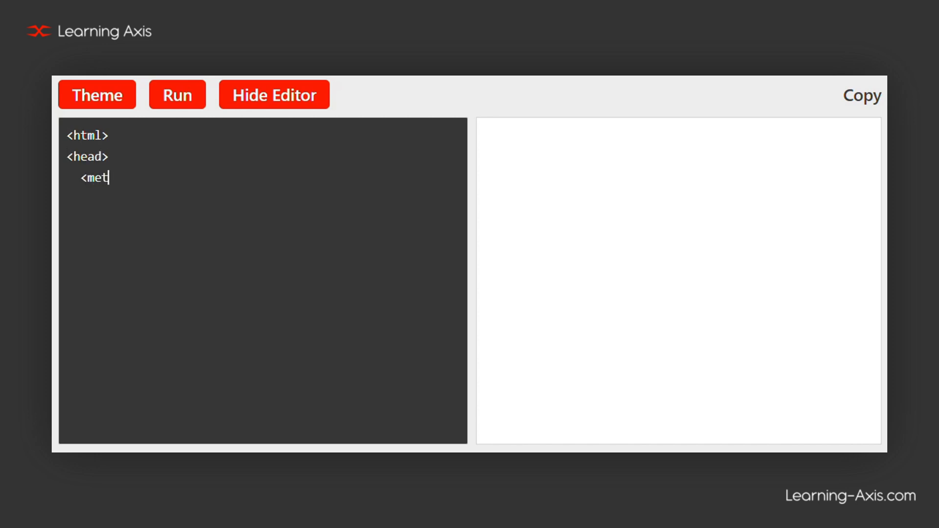
text(a charset="UTF-8">)
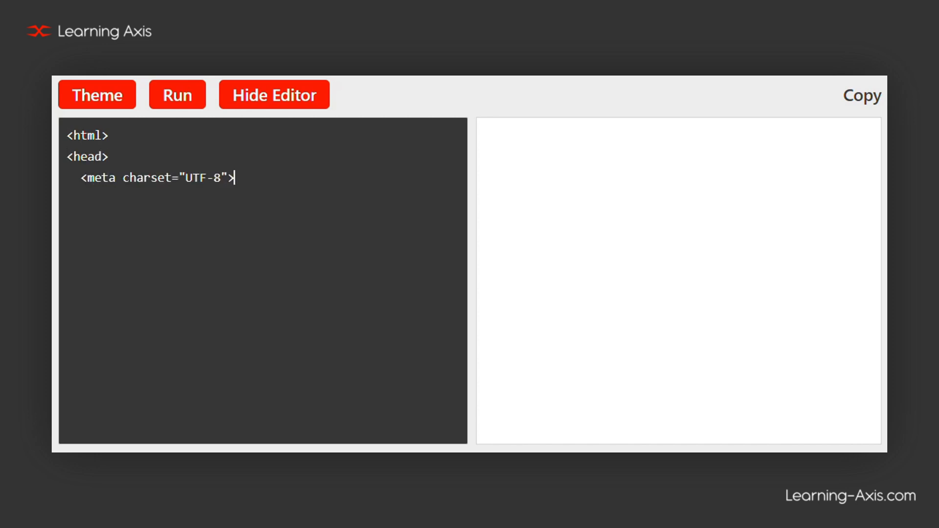
text(<meta name="viewp)
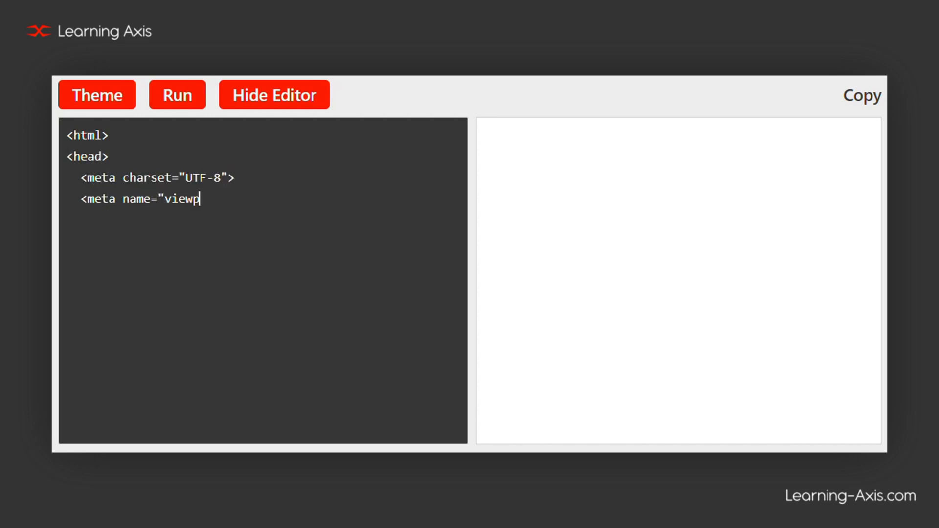
text(ort" content="width)
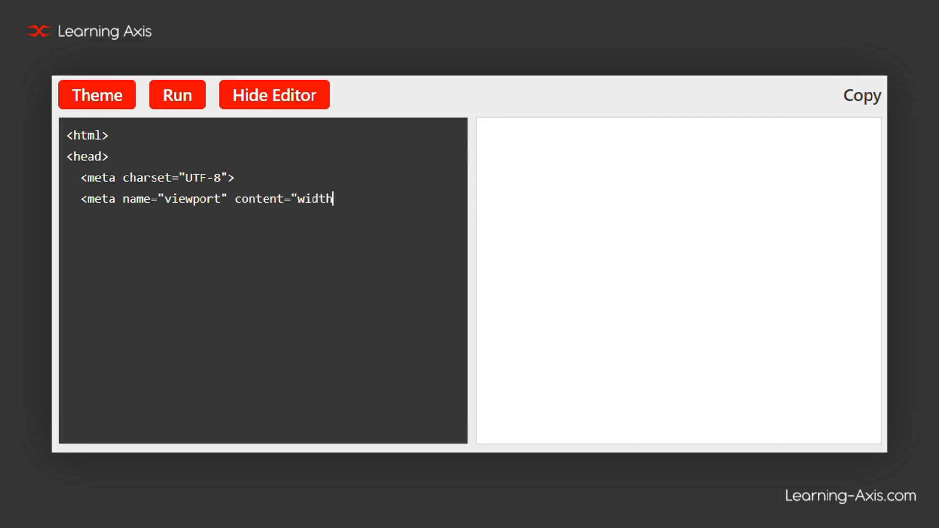
text(=device-width, initial-scale=1.0">)
text(<)
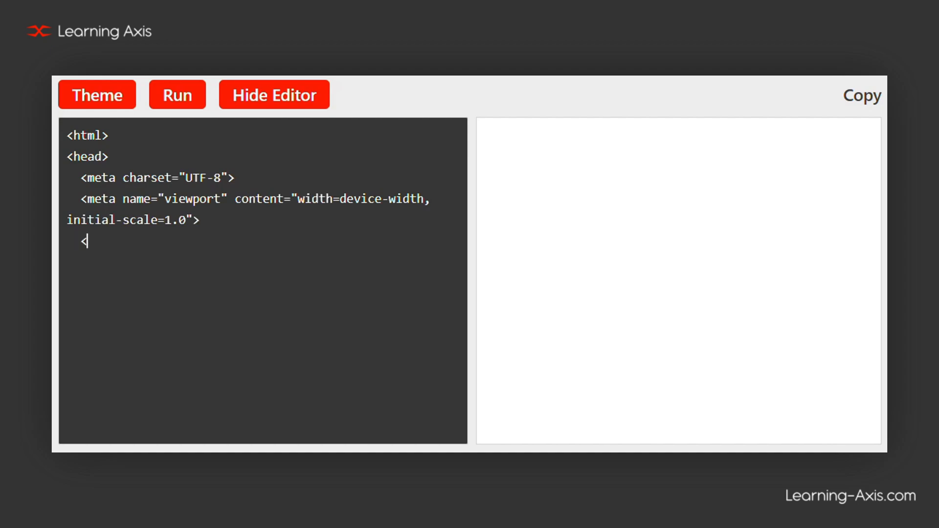
text(title>HTML</title>)
text(<h1)
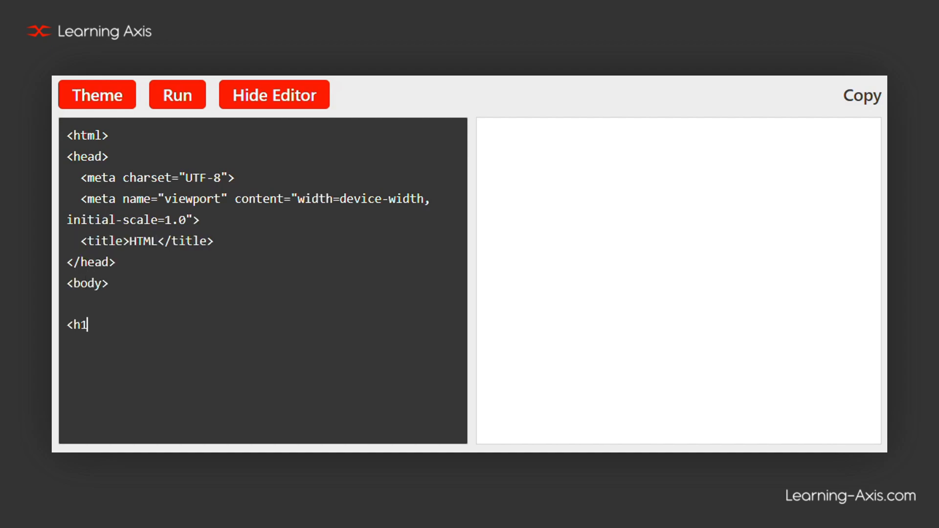
- Add a body with an h1 heading reading 'Welcome to Learning Axis'
text(>Welcome to Learni)
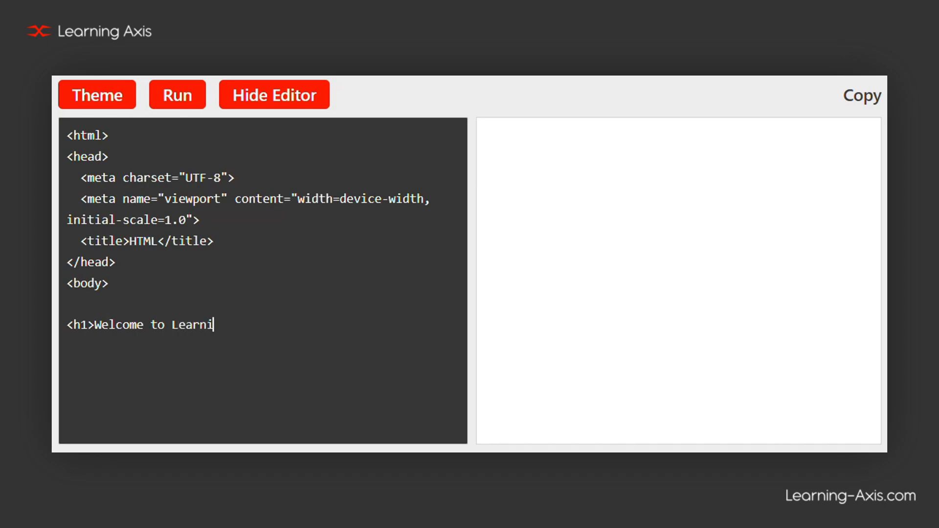
text(ng Axis</h1>)
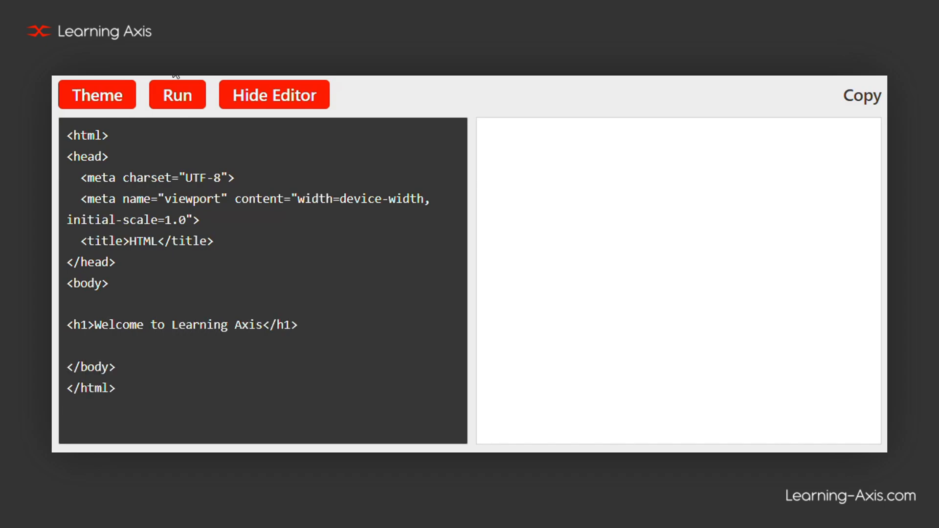
- Run the page to show the heading, then highlight the title element line and clear the editor
click(177, 95)
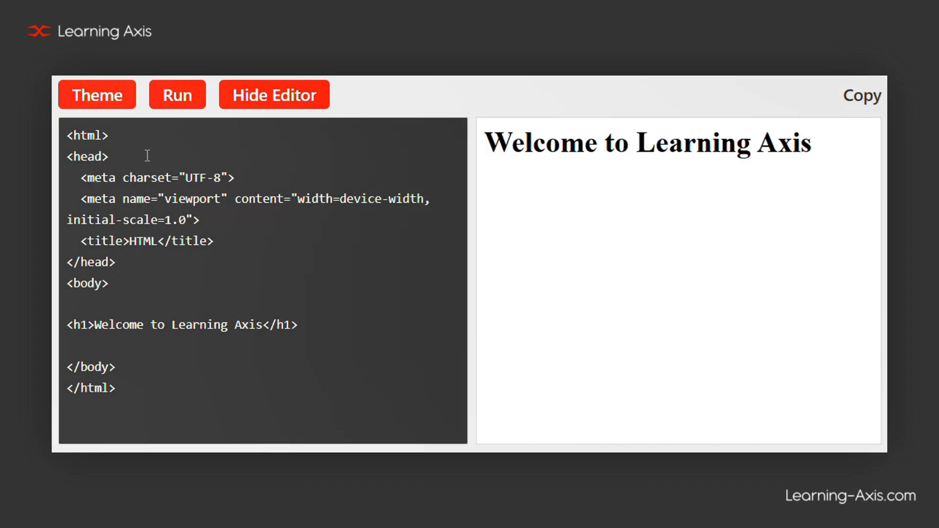
triple_click(155, 177)
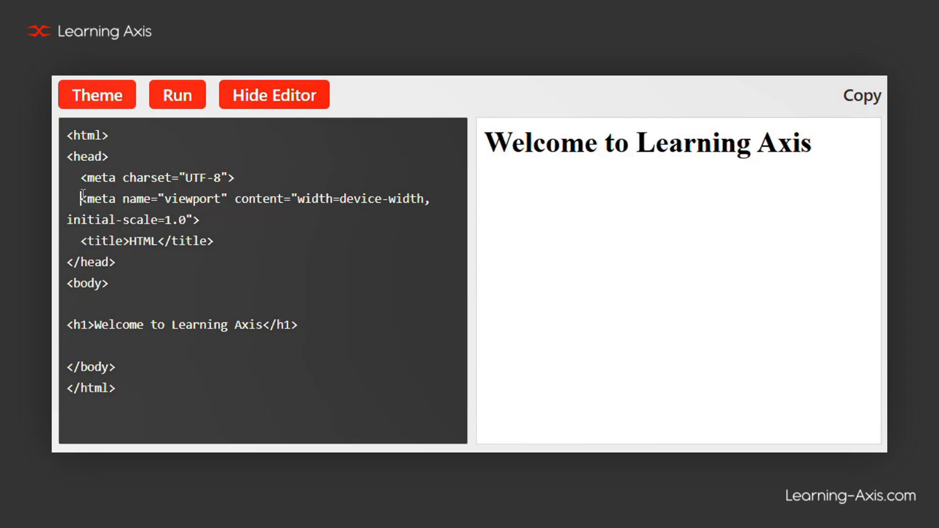
drag(81, 199, 199, 220)
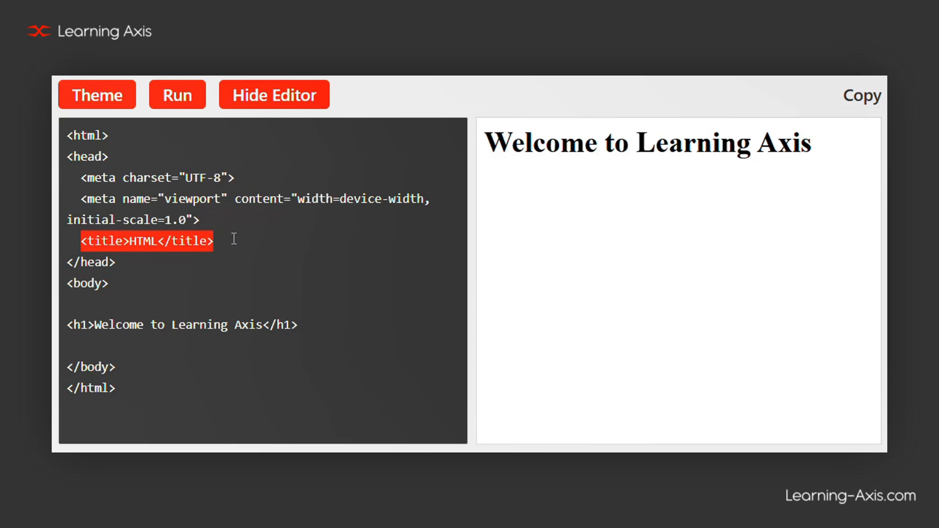
click(274, 94)
text(<meta chars)
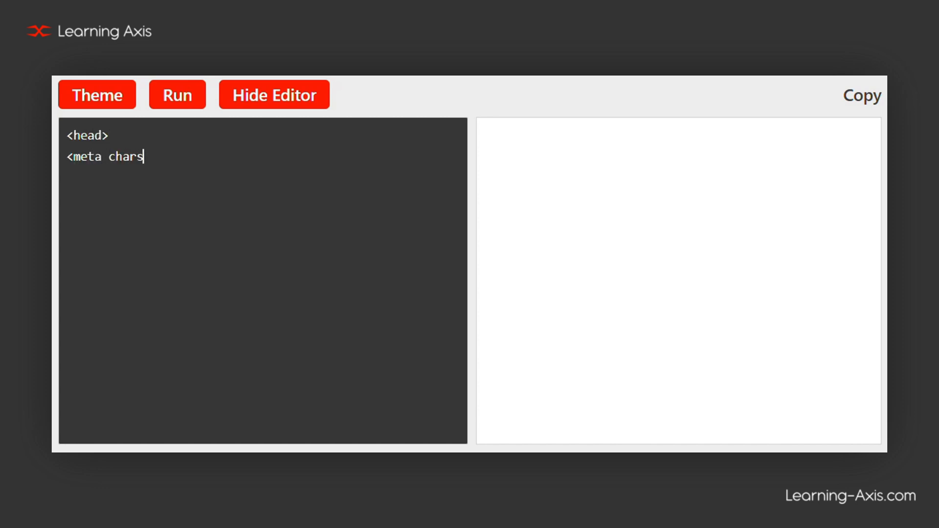
- Write the UTF-8 charset and width=device-width, initial-scale=1.0 viewport meta tags
text(et="UTF-8">)
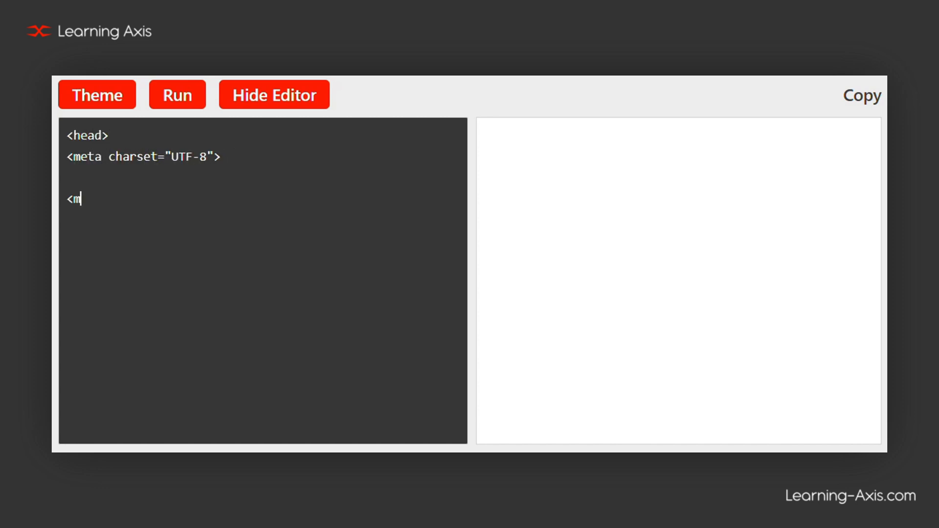
text(eta name="viewport")
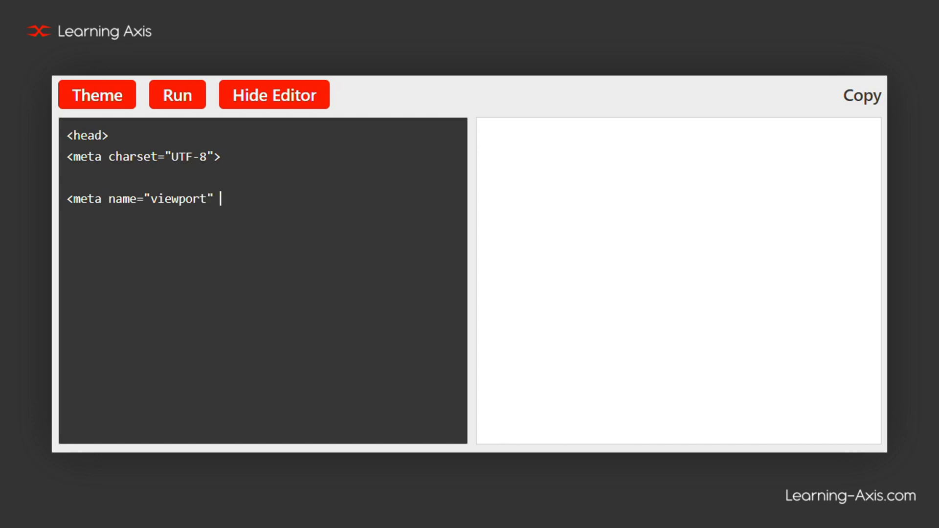
text(content="width=device)
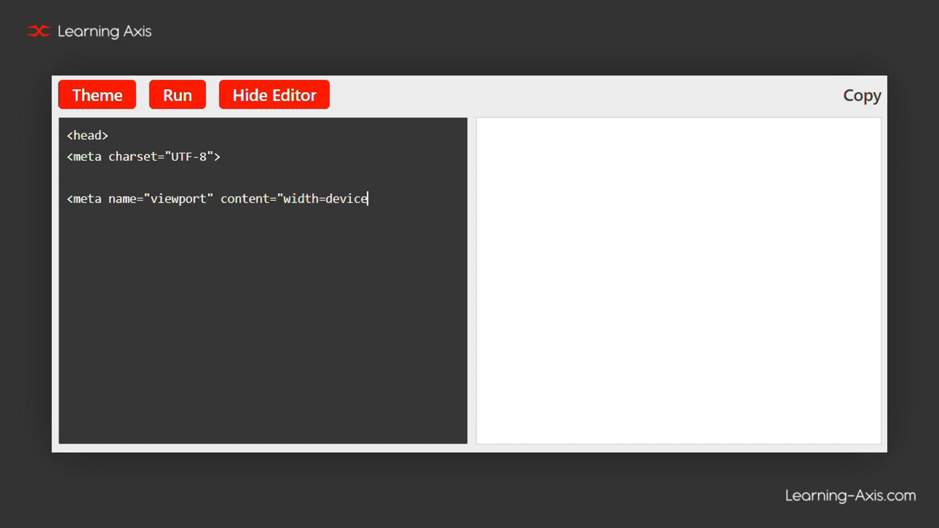
text(-width, initial-scale=)
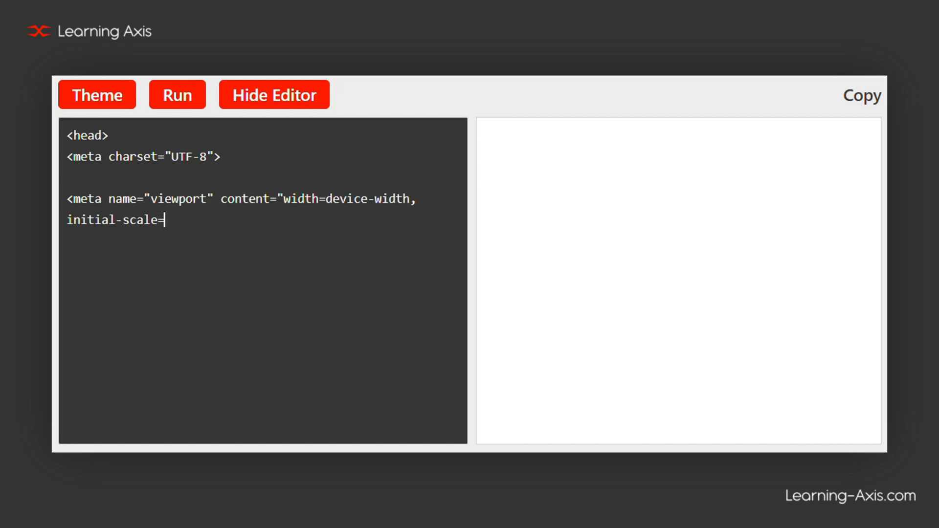
text(1.0">)
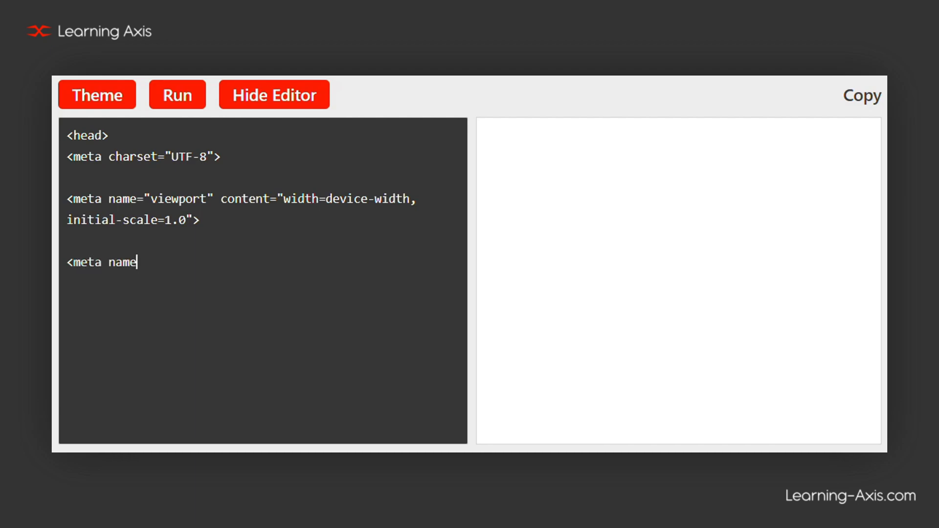
- Add description 'Learn web development with tutorials from Learning Axis.' and keywords 'HTML, CSS, JavaScript, tutorials, web development' meta tags
text(="description" conte)
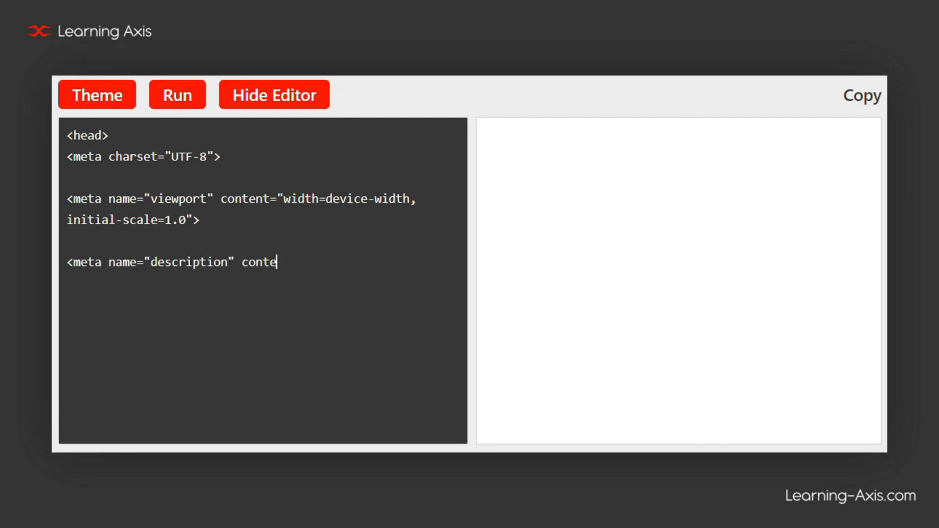
text(nt="Learn web develo)
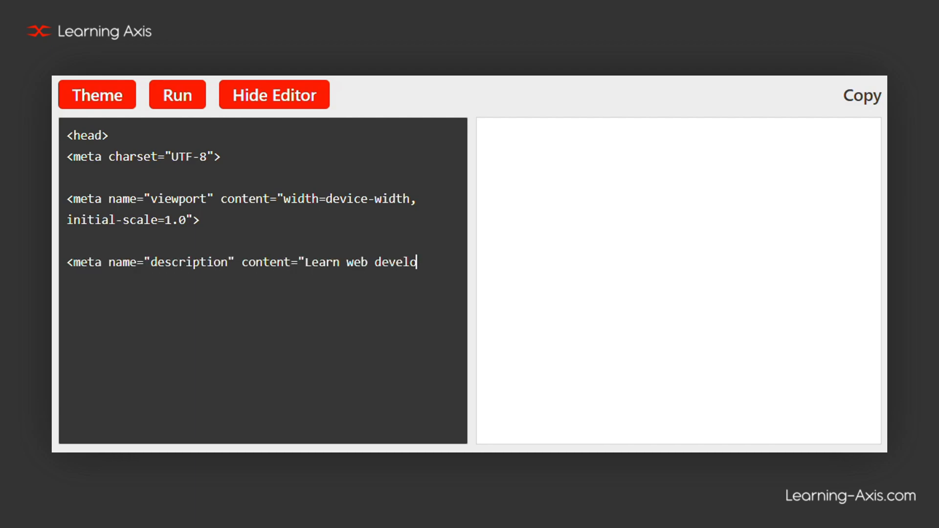
text(pment with tutorials)
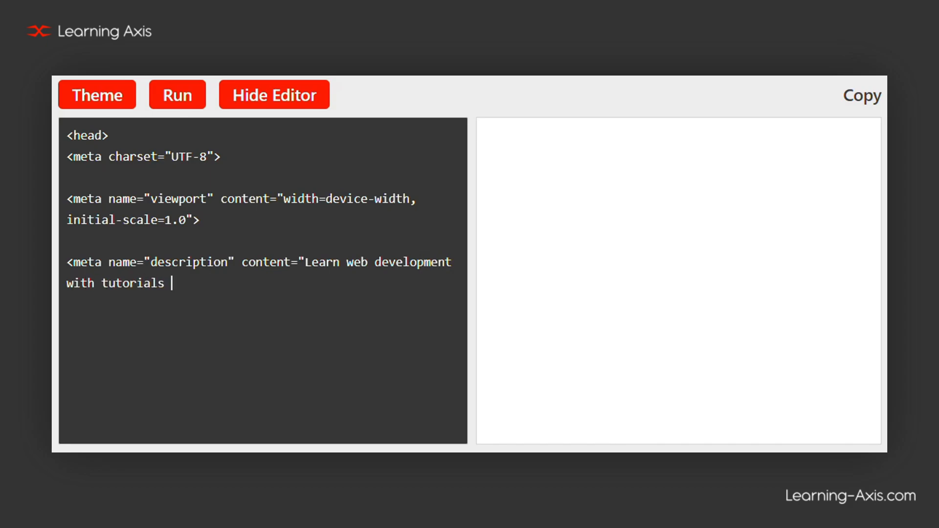
text(from Learning Axis.")
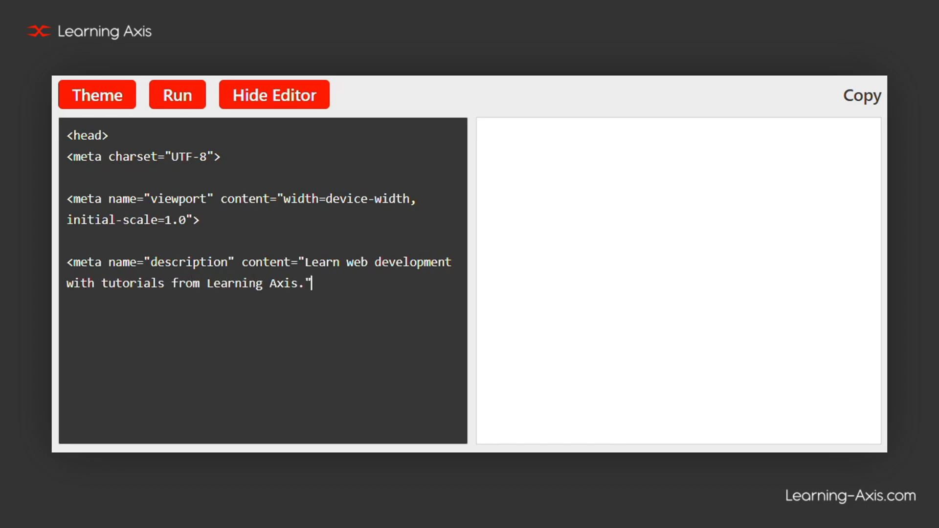
text(<meta name="ke)
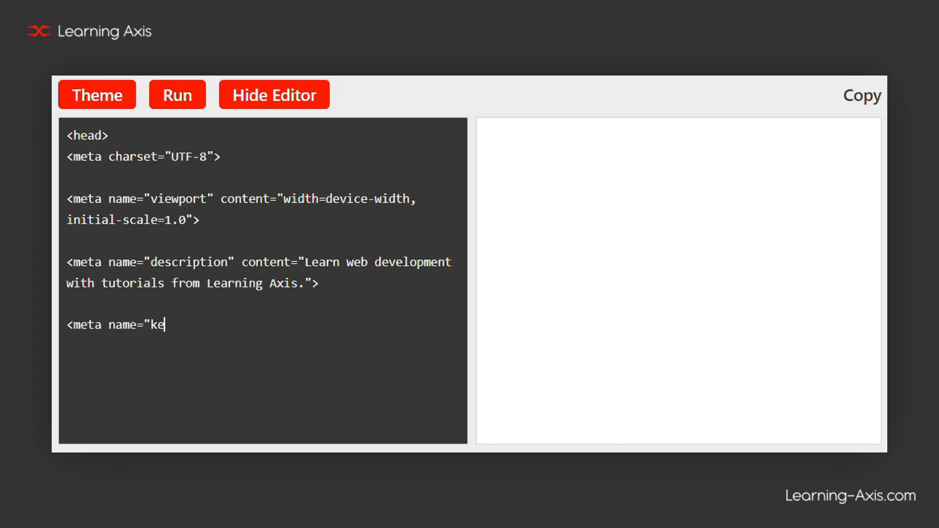
text(ywords" content="HT)
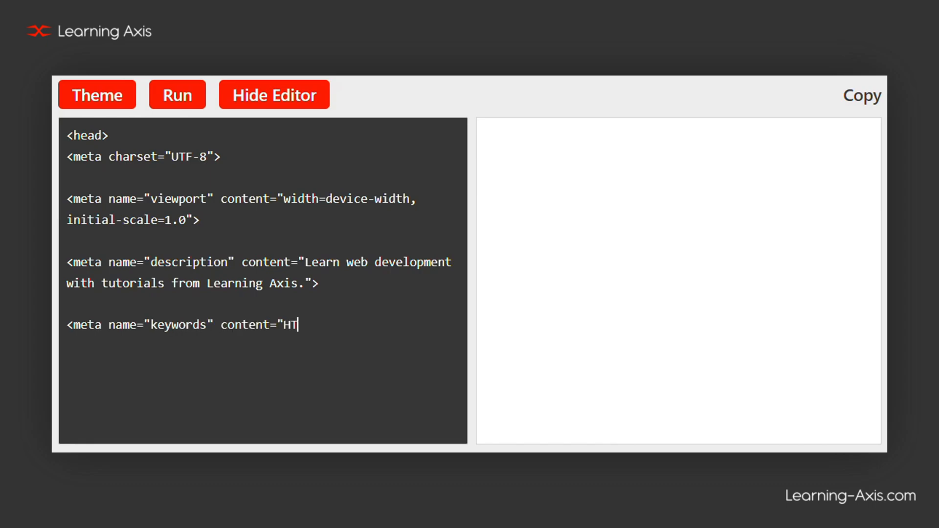
text(ML, CSS, JavaScrip)
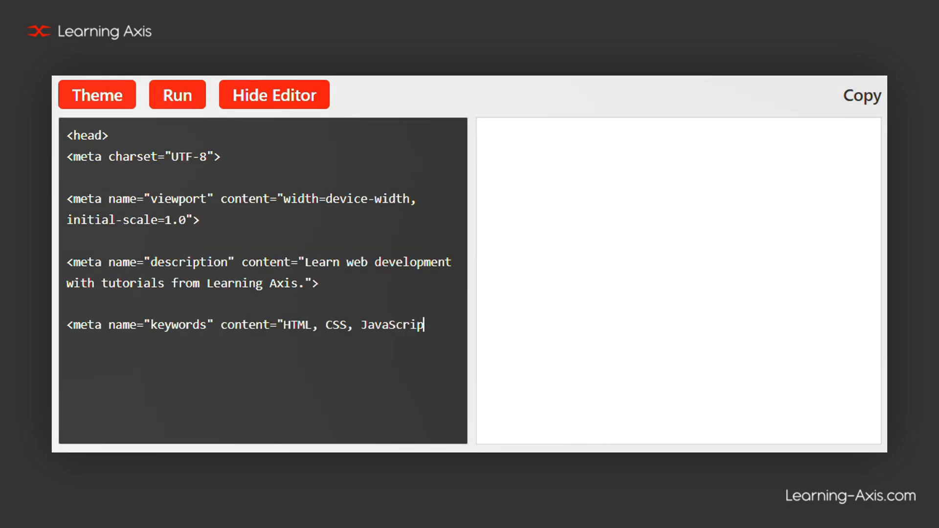
text(t, tutorials, web dev)
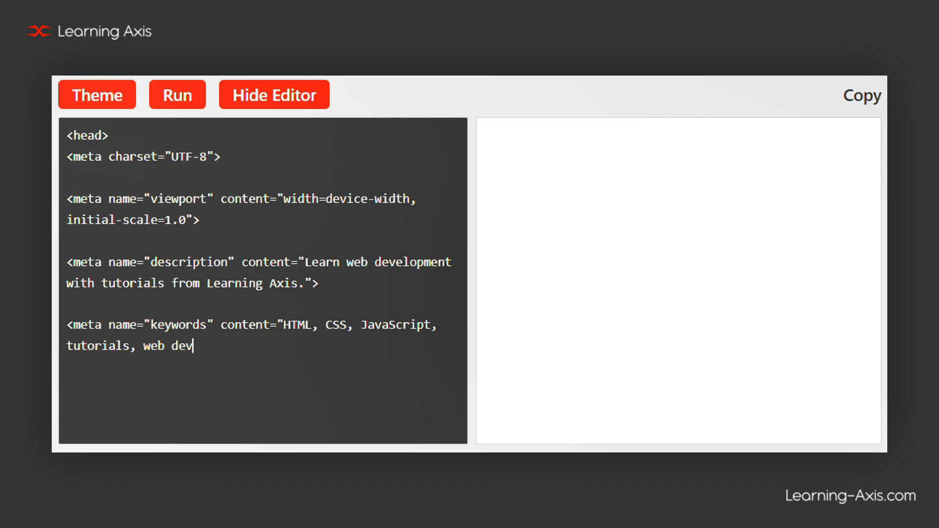
text(elopment">)
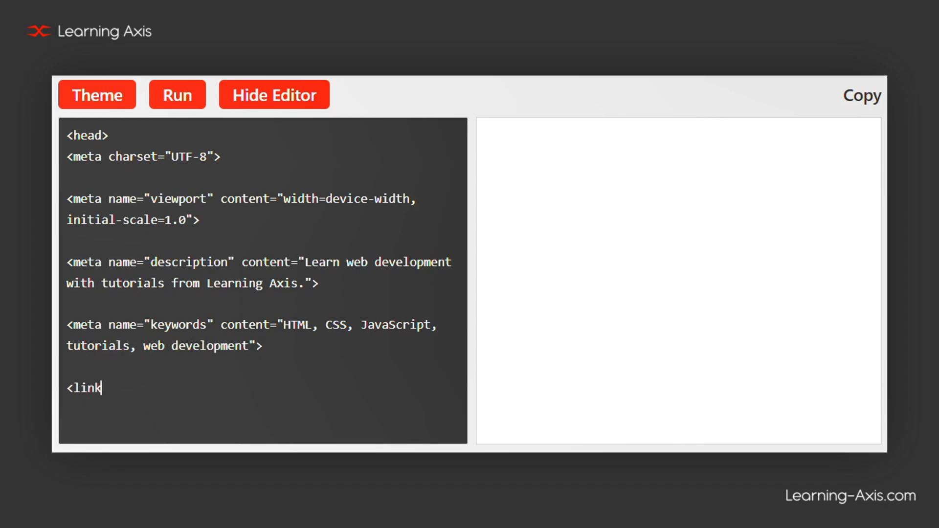
- Link the styles.css stylesheet, add a deferred script.js script, and close the head
text(rel="stylesheet" href="styles.css">)
text(<s)
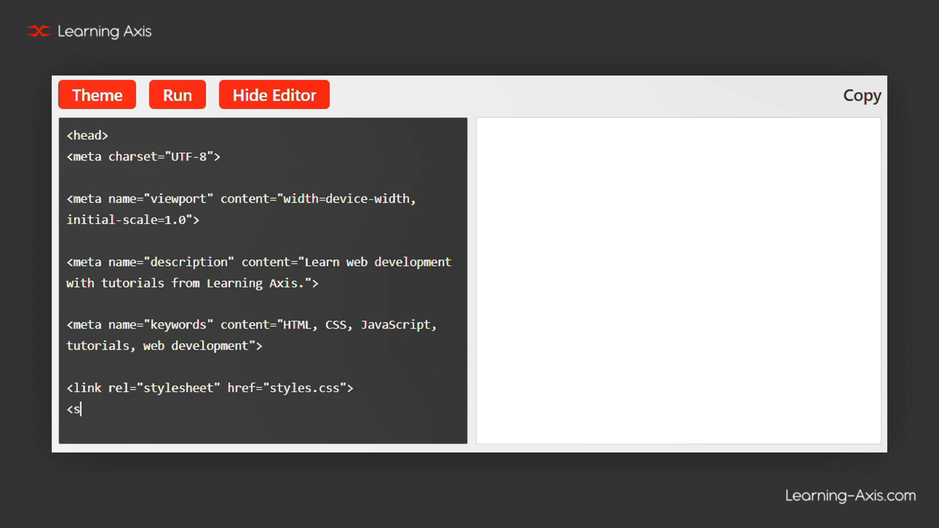
text(cript src="script.js" defer></script>)
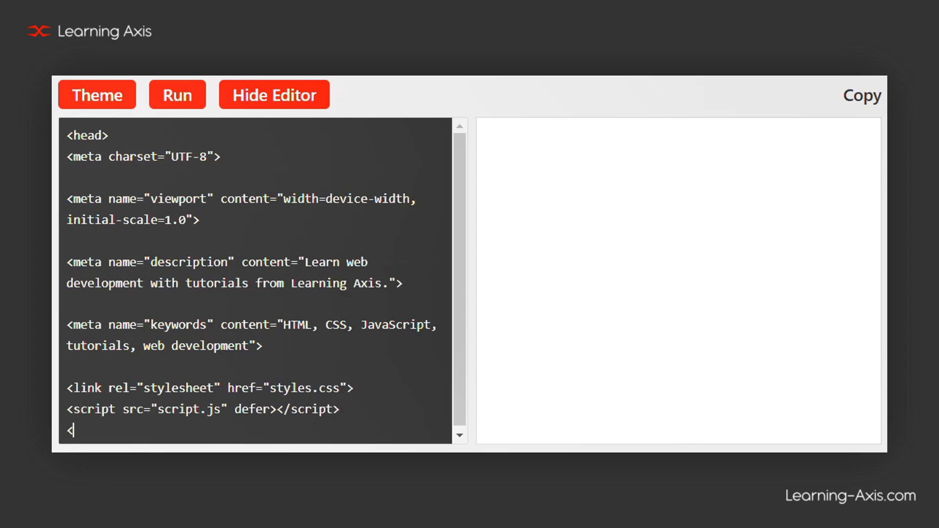
text(/head>)
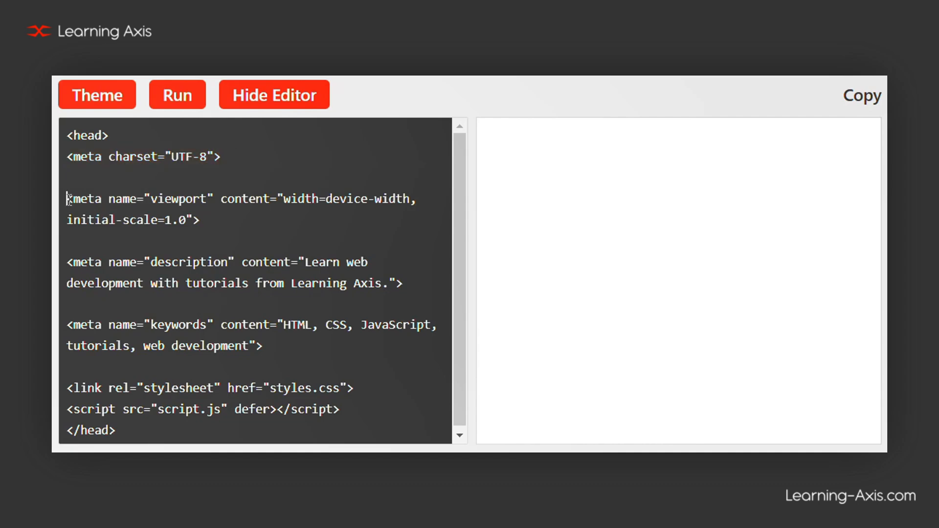
drag(67, 198, 200, 221)
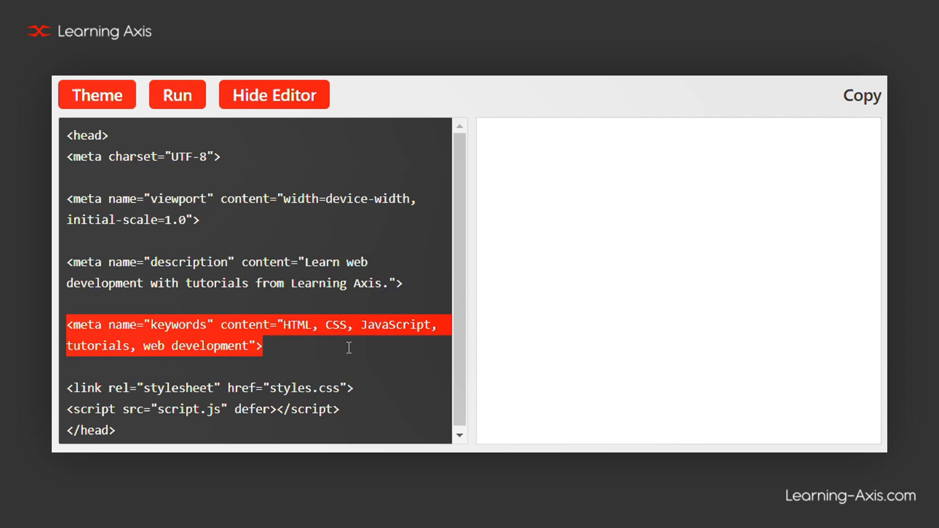
click(68, 388)
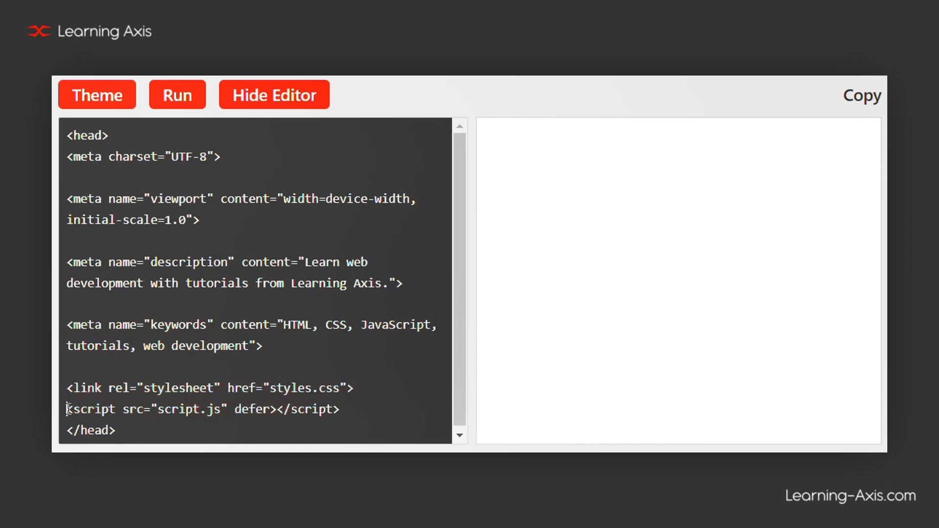
triple_click(202, 409)
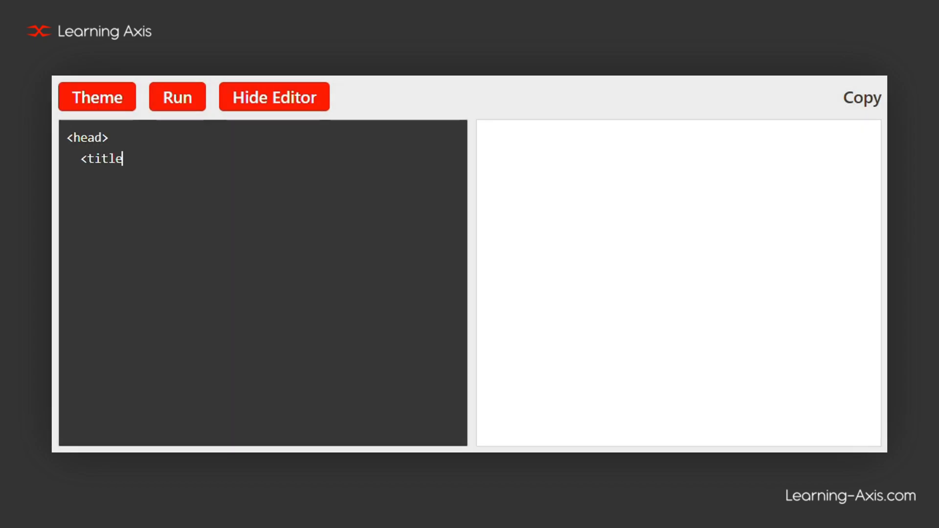
- Give the head the title 'Learning Axis Web Development Hub', close it and run the code
text(>Learning Axis)
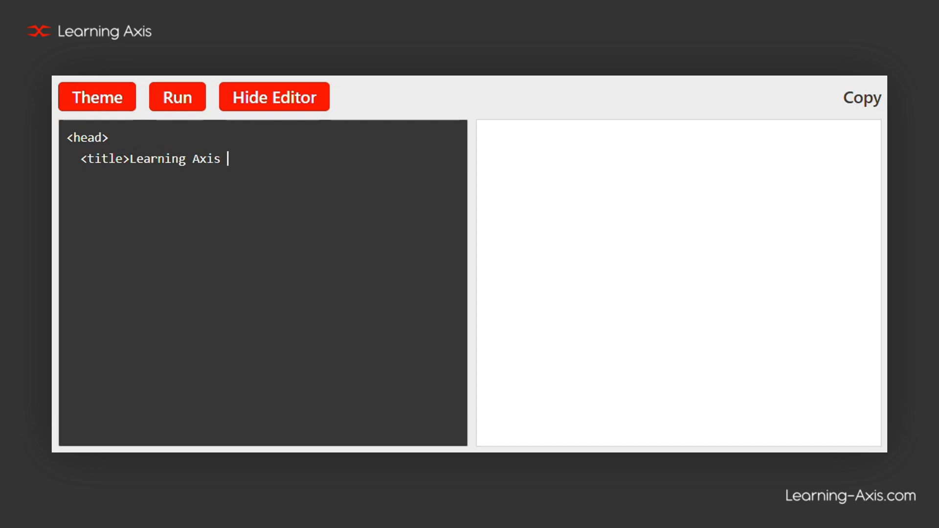
text(Web Development)
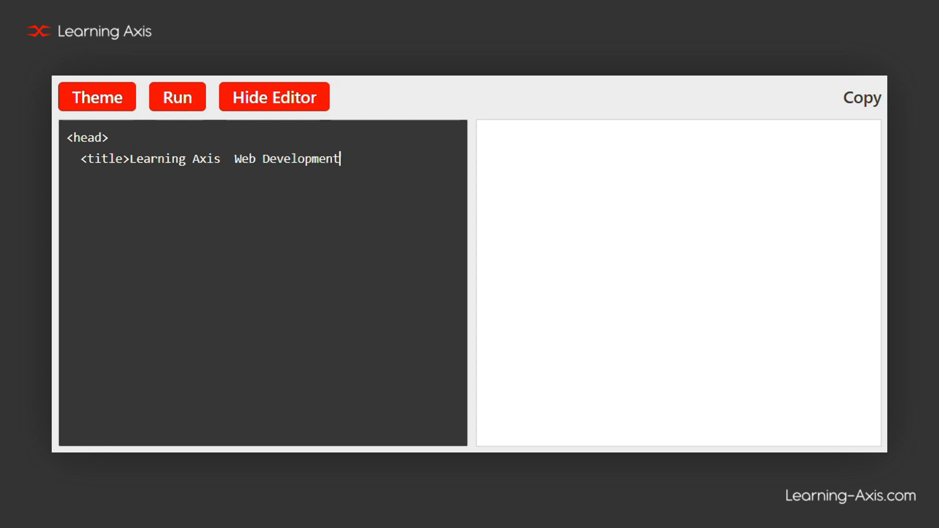
text(Hub</title>)
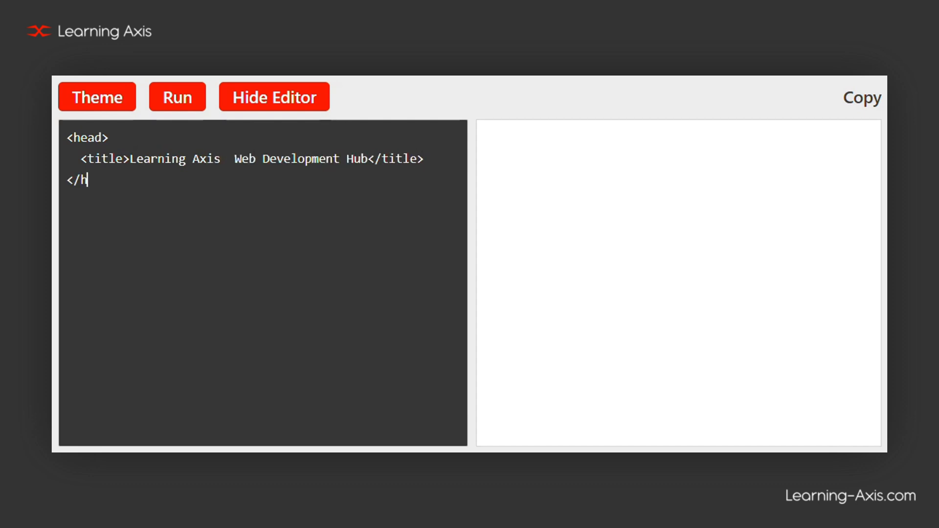
text(ead>)
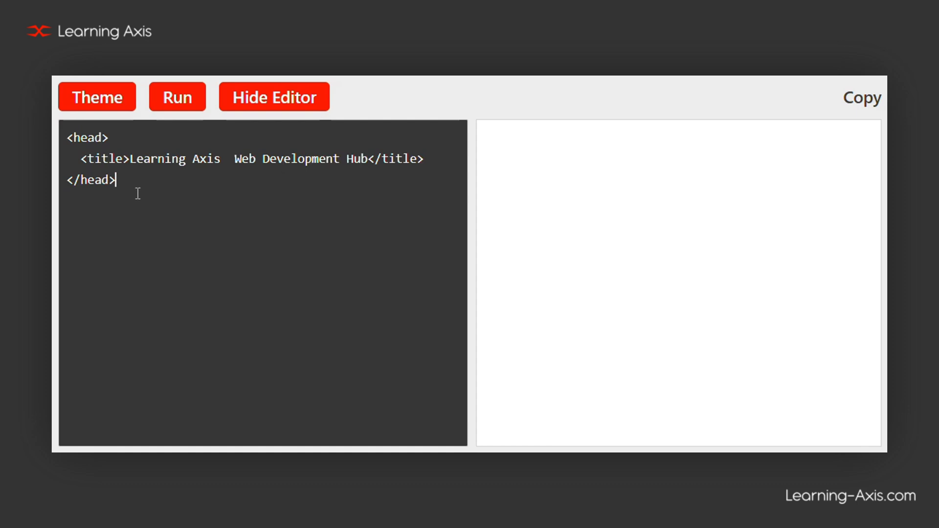
click(177, 96)
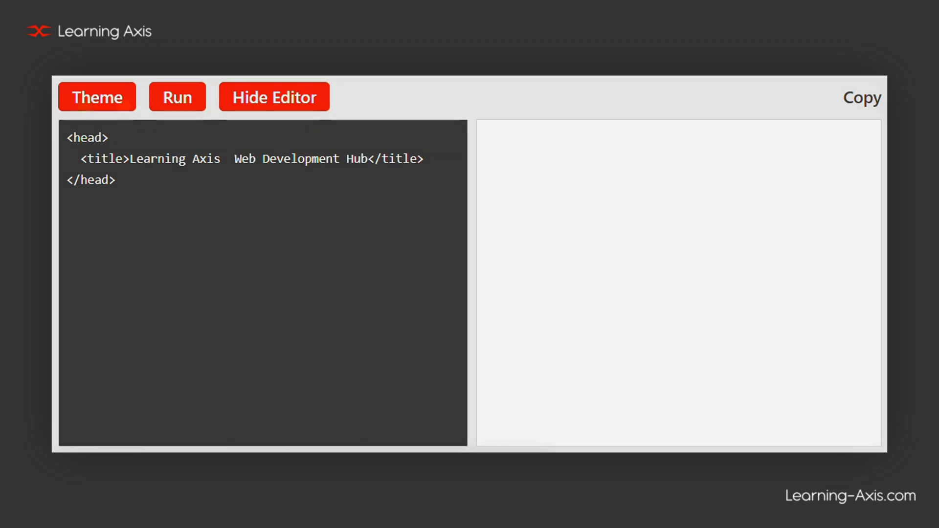
click(177, 97)
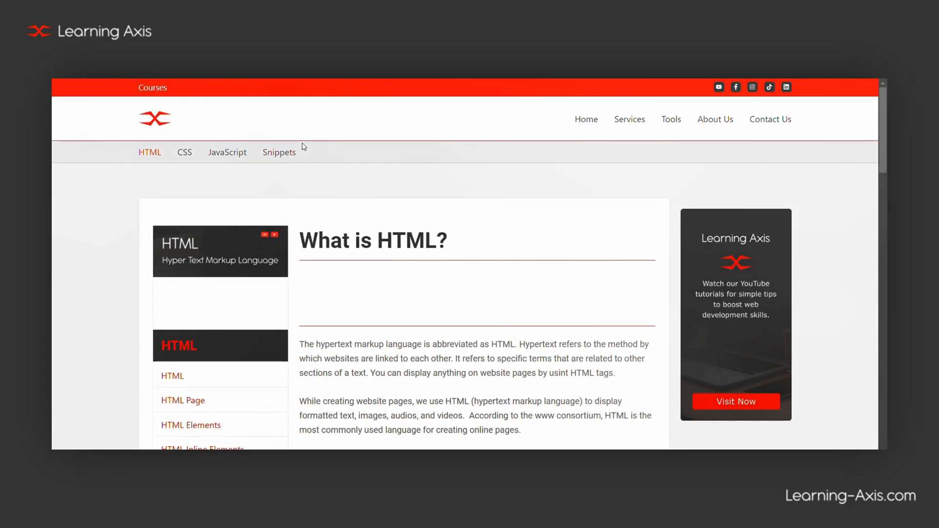
- Clear the embedded editor's 'Hello, Learning Axis' sample code and switch it to the dark theme
scroll(down, 3)
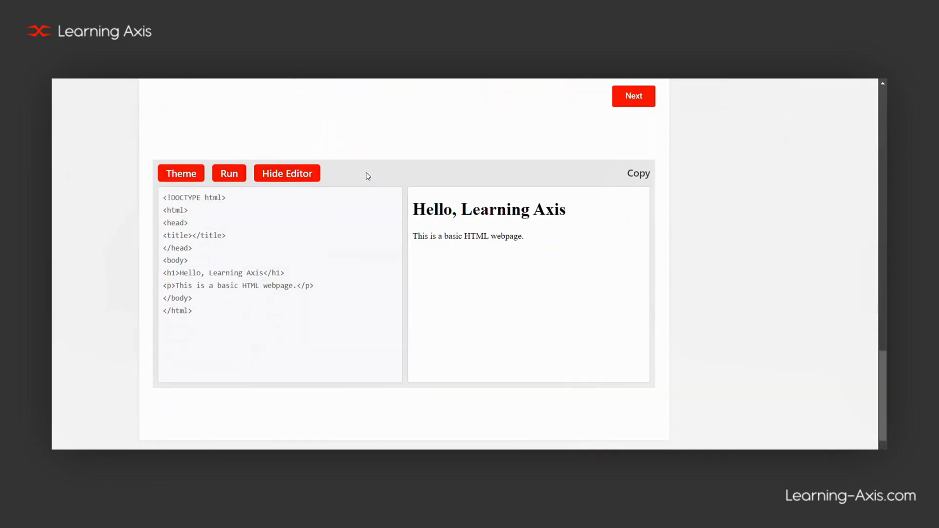
click(181, 173)
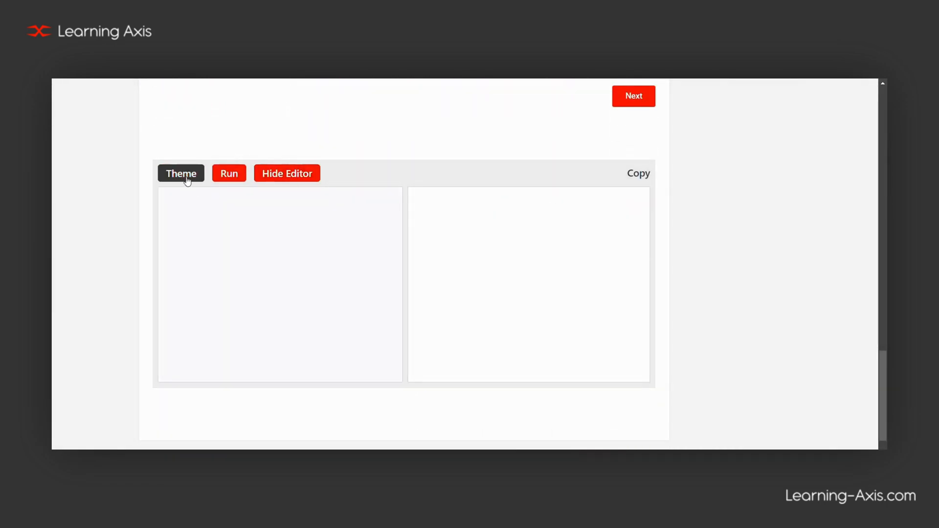
click(180, 173)
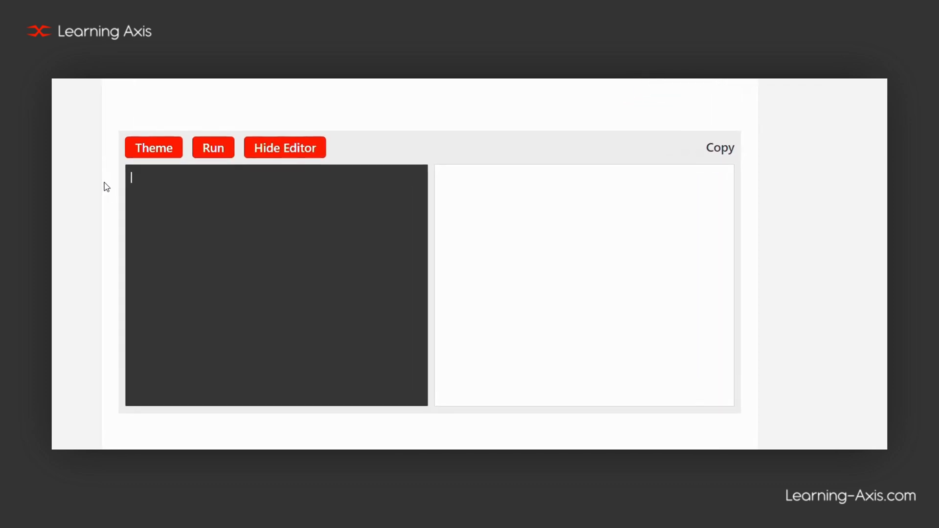
- Write an h1 heading reading 'Main Title'
text(<h1>Main)
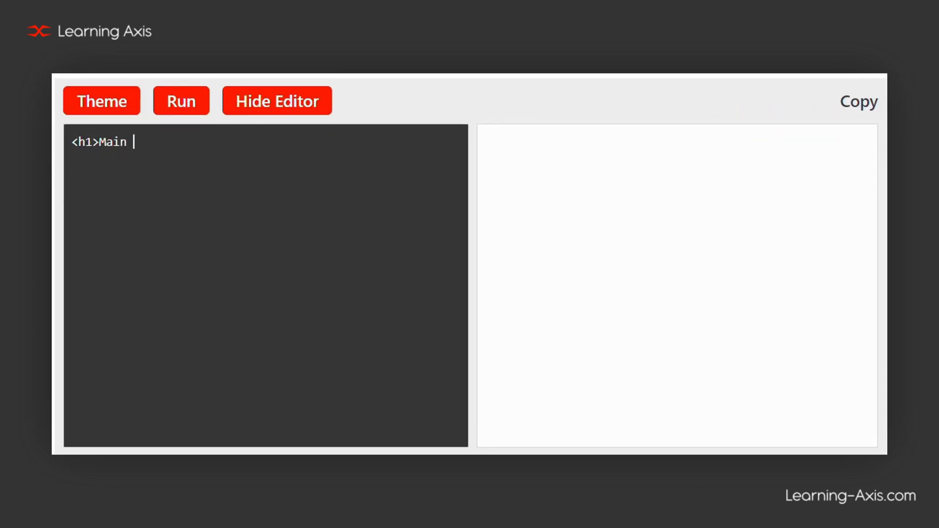
text(Title</h1>)
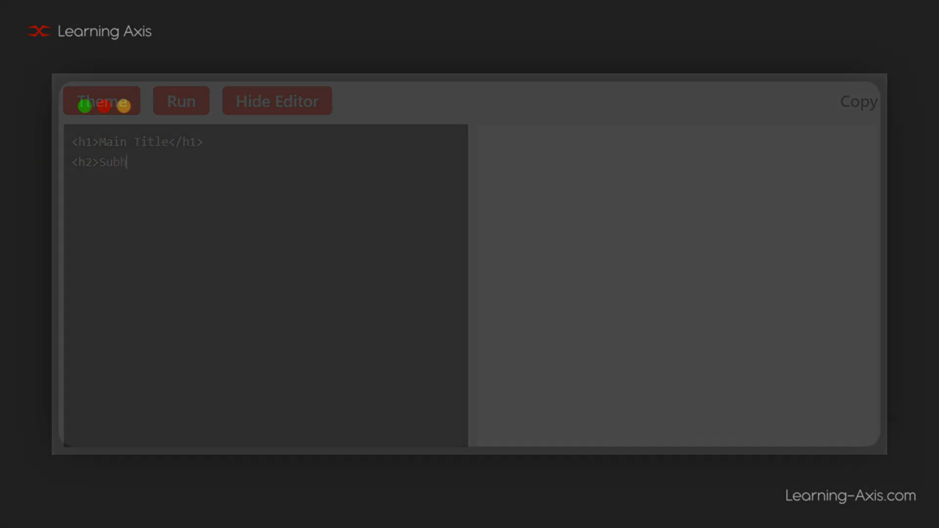